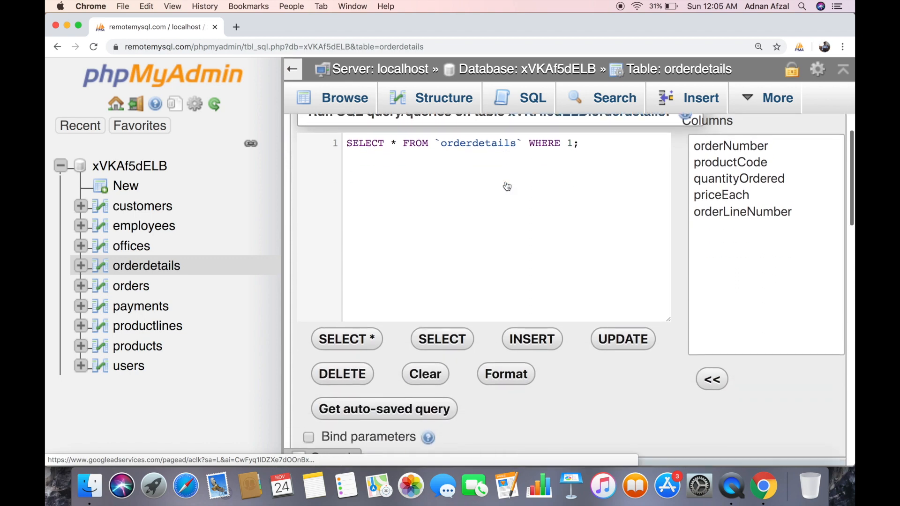
# List all order details, then filter with WHERE productCode = "S18_3232", returning 53 rows.
pyautogui.click(347, 338)
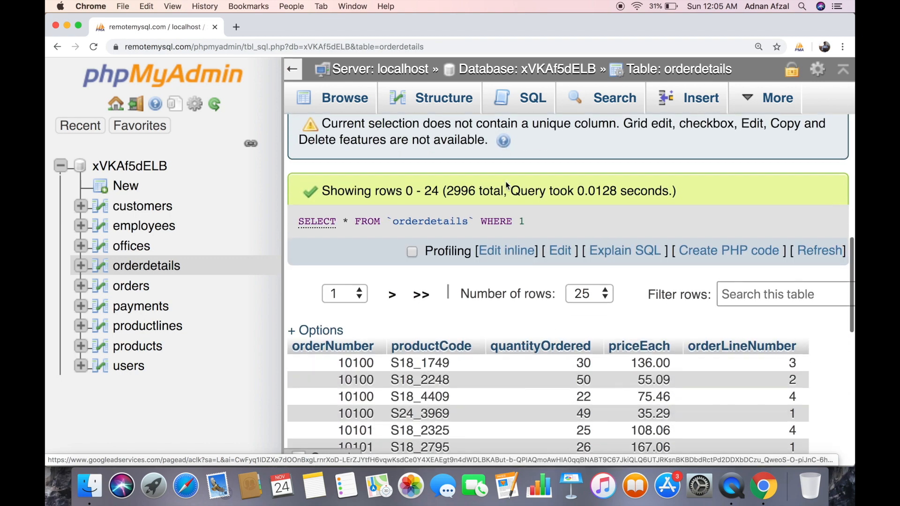
pyautogui.scroll(-3)
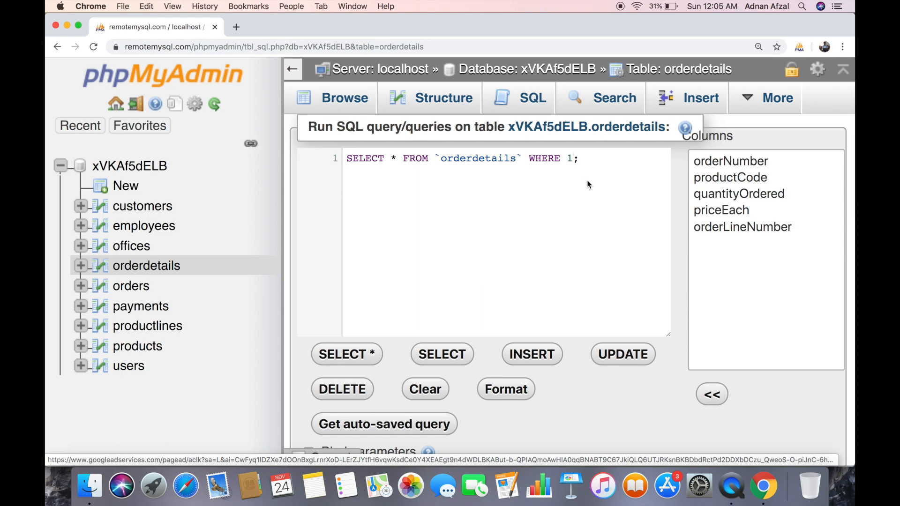
pyautogui.write('product')
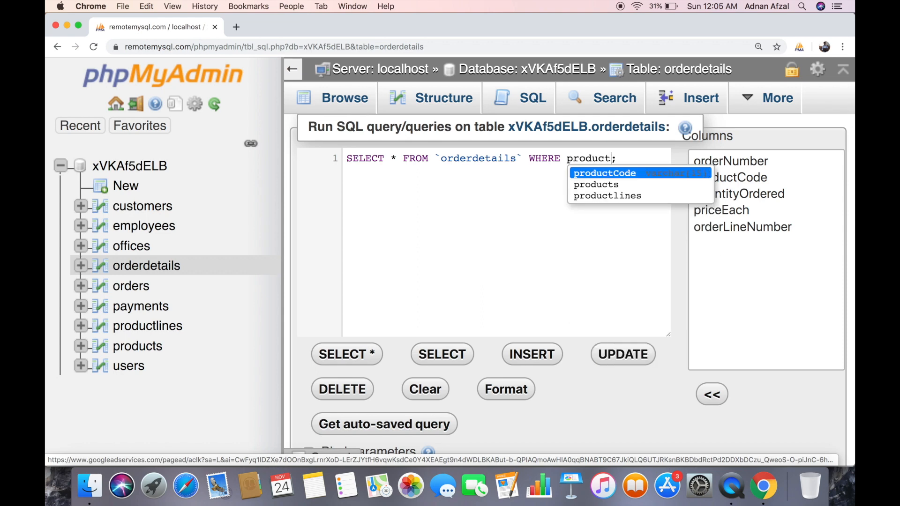
pyautogui.click(605, 173)
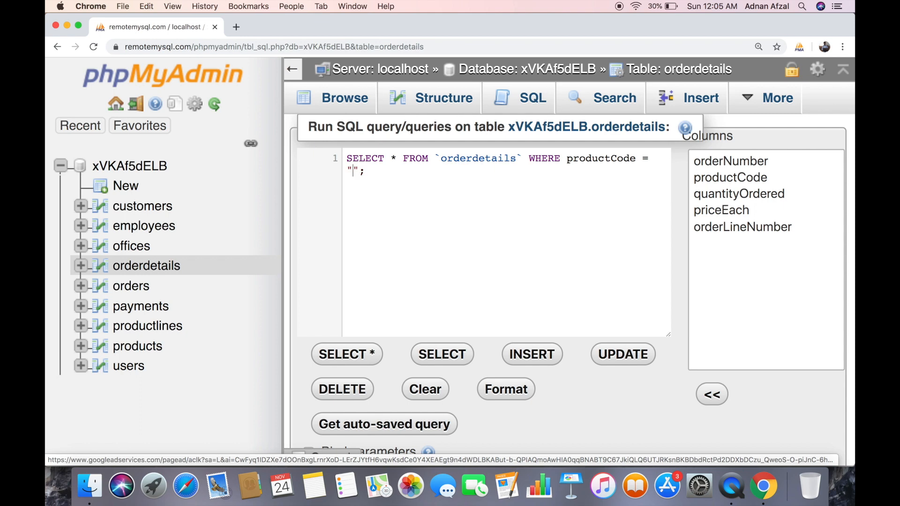
pyautogui.scroll(-3)
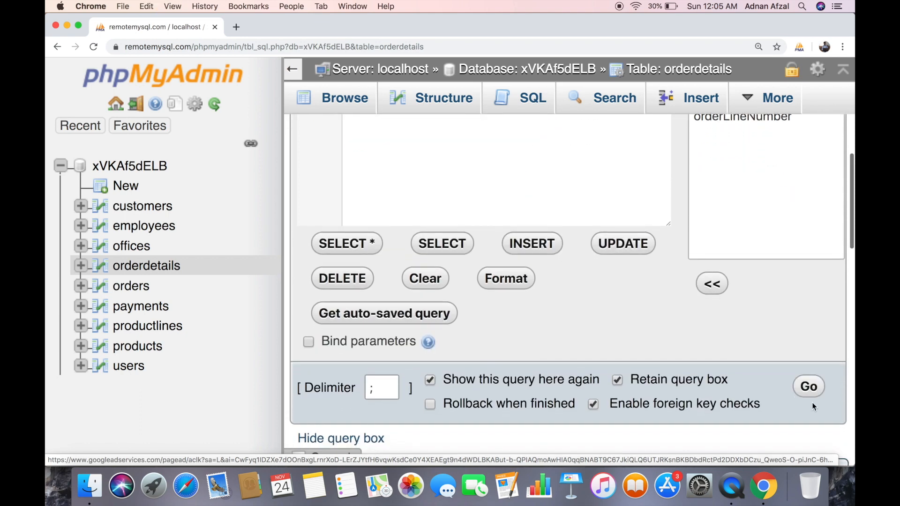
pyautogui.click(808, 386)
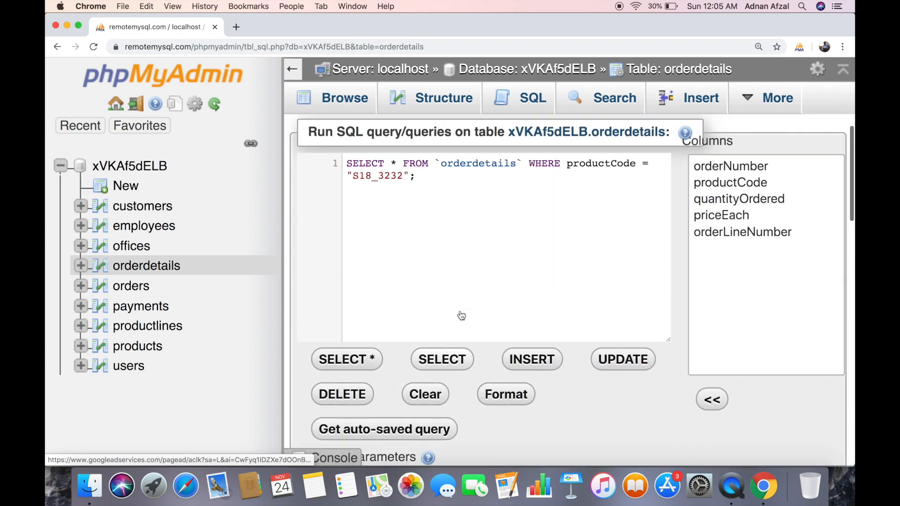
pyautogui.moveTo(460, 315)
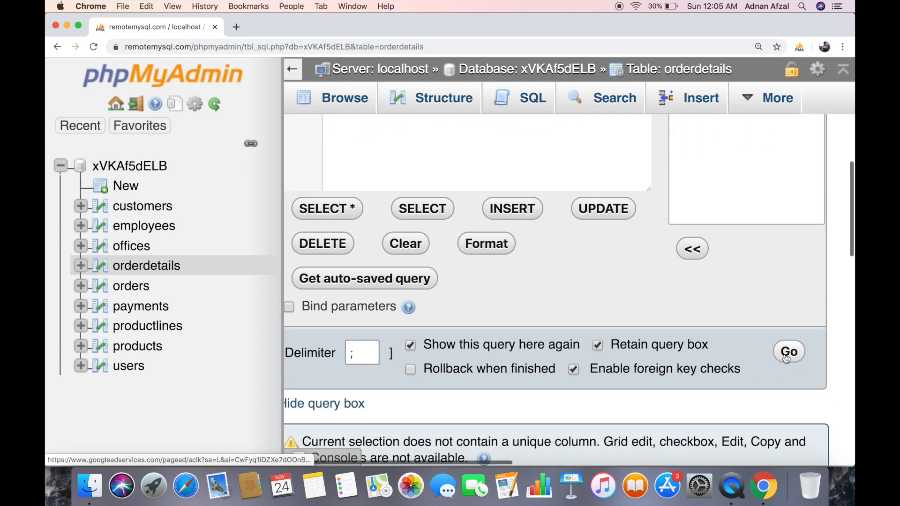
pyautogui.click(788, 351)
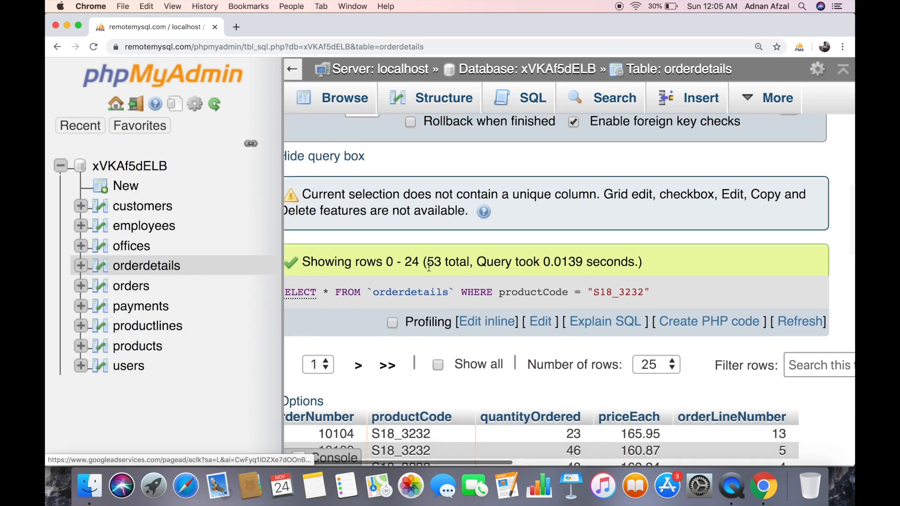
# Explain the S18_3232 query and read the rows column: 2996 rows, no key.
pyautogui.scroll(-3)
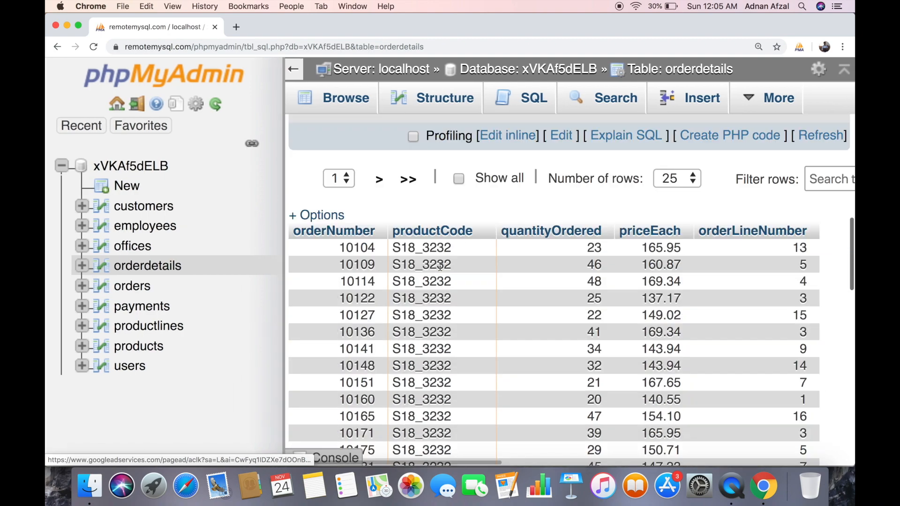
pyautogui.click(625, 135)
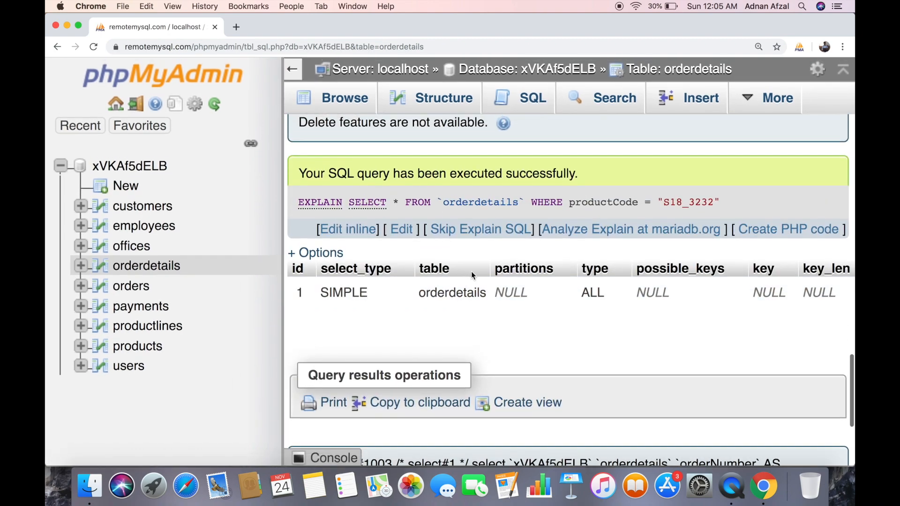
pyautogui.hscroll(3)
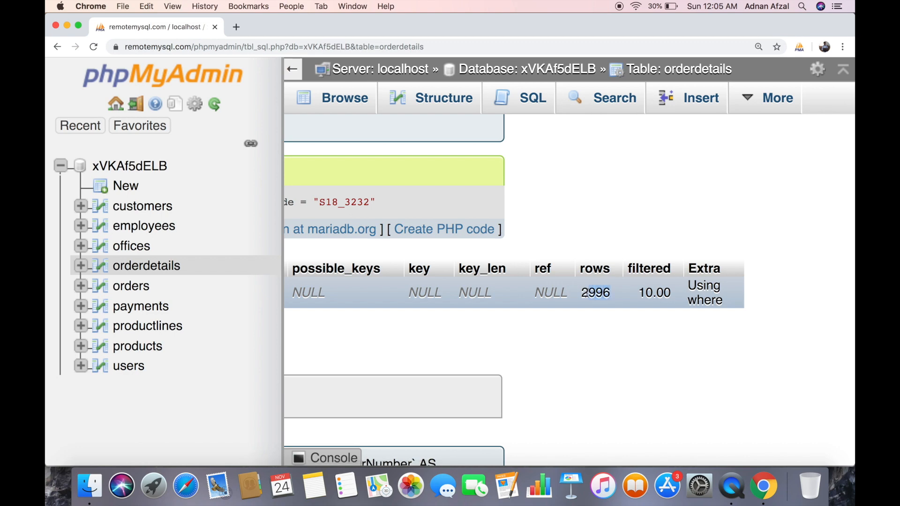
pyautogui.moveTo(578, 302)
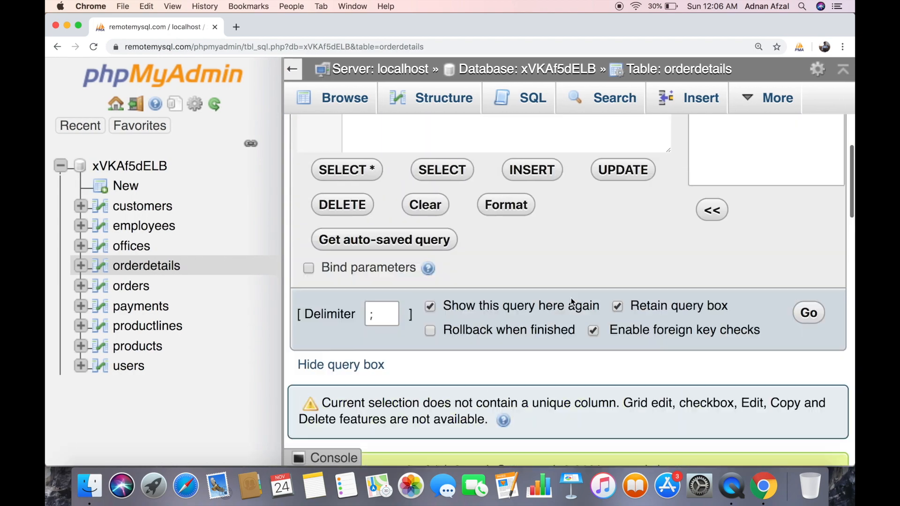
# Run SHOW INDEX FROM orderdetails; and get an empty result set.
pyautogui.scroll(3)
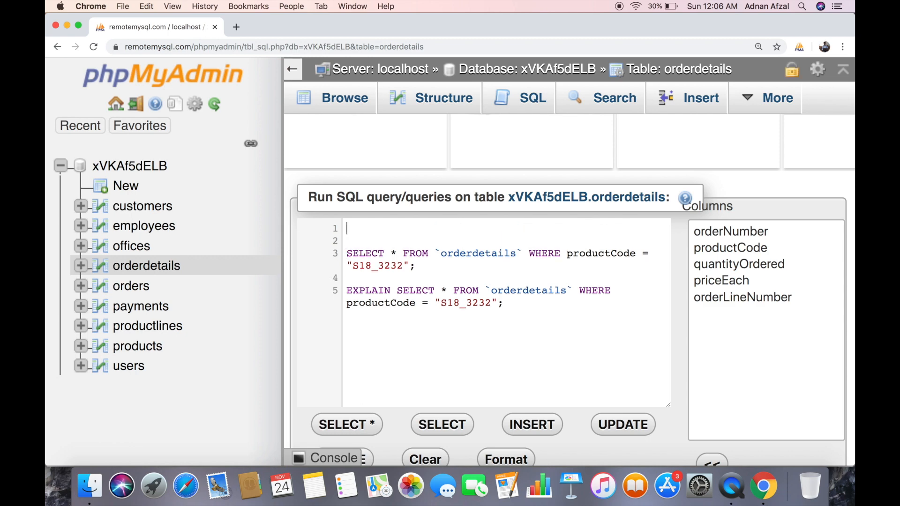
pyautogui.write('SHOW INDEX FROM')
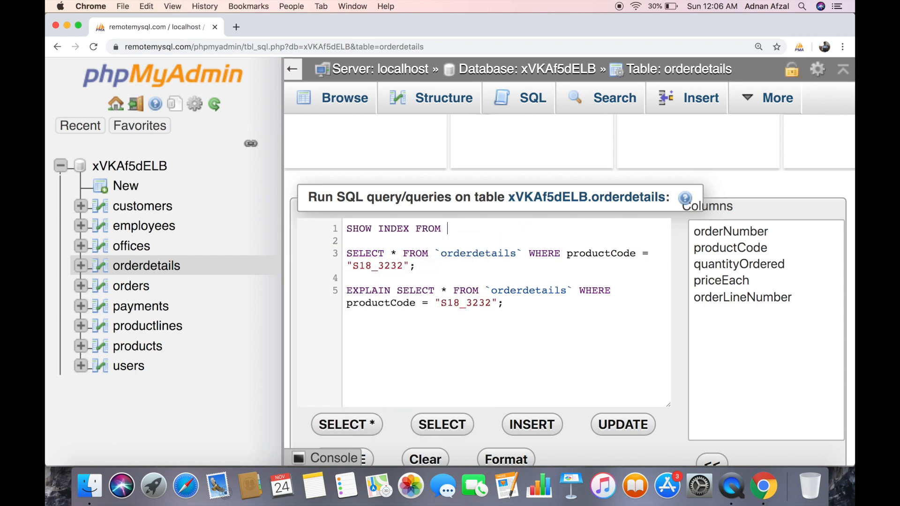
pyautogui.write('orderdetails;')
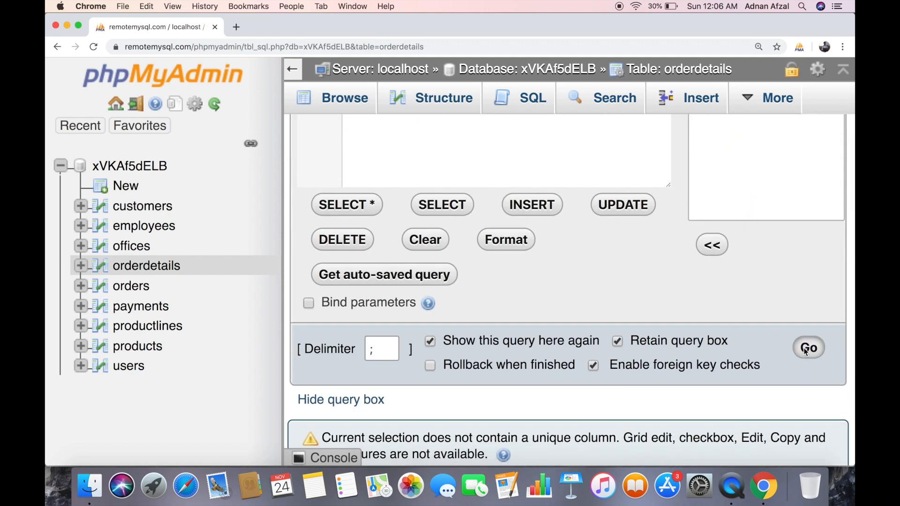
pyautogui.click(809, 348)
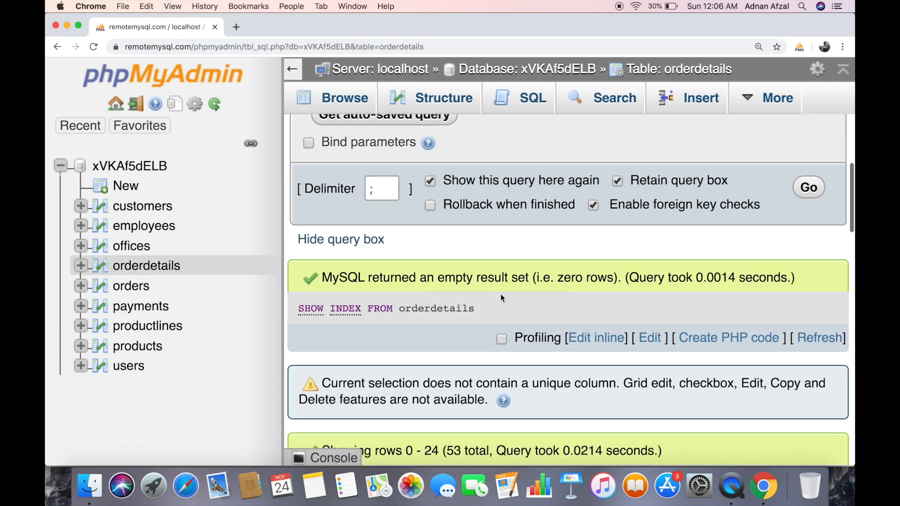
pyautogui.scroll(-3)
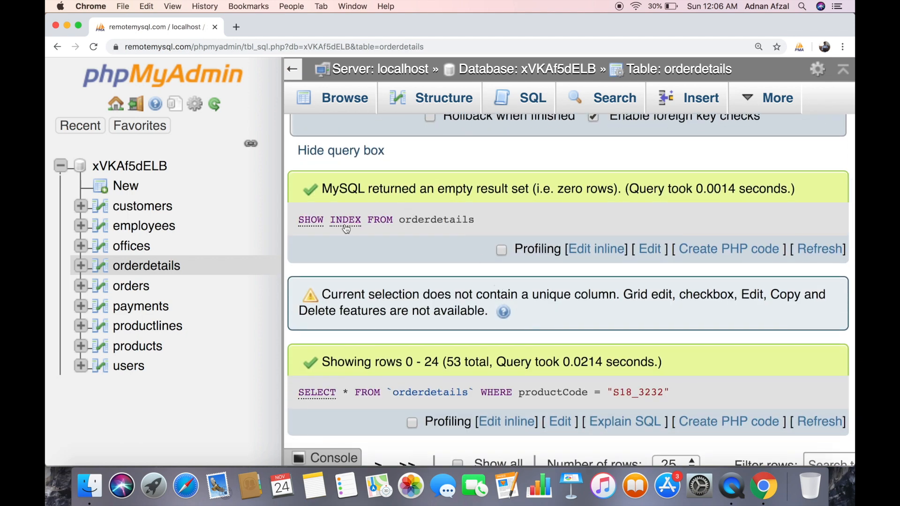
pyautogui.scroll(3)
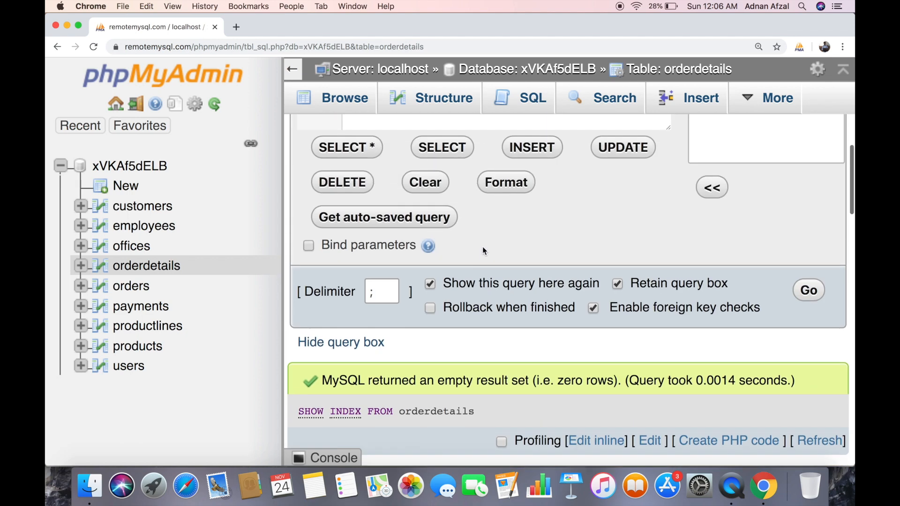
# Run ALTER TABLE orderdetails ADD INDEX pc (productCode); with the follow-up queries.
pyautogui.scroll(3)
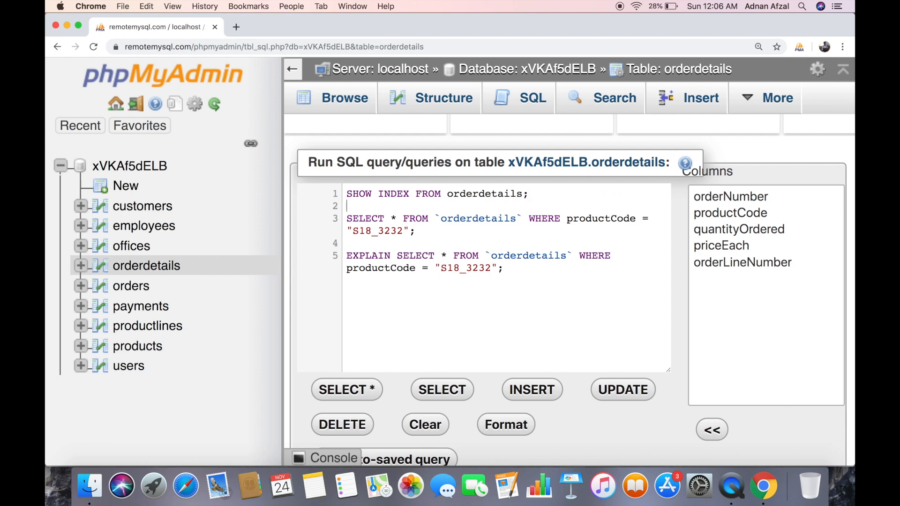
pyautogui.write('ALTER TABLE ORD')
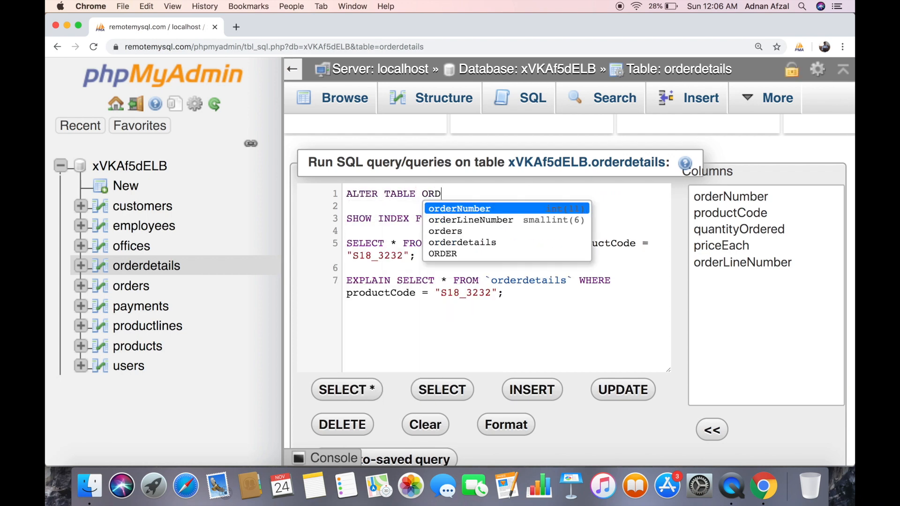
pyautogui.click(462, 242)
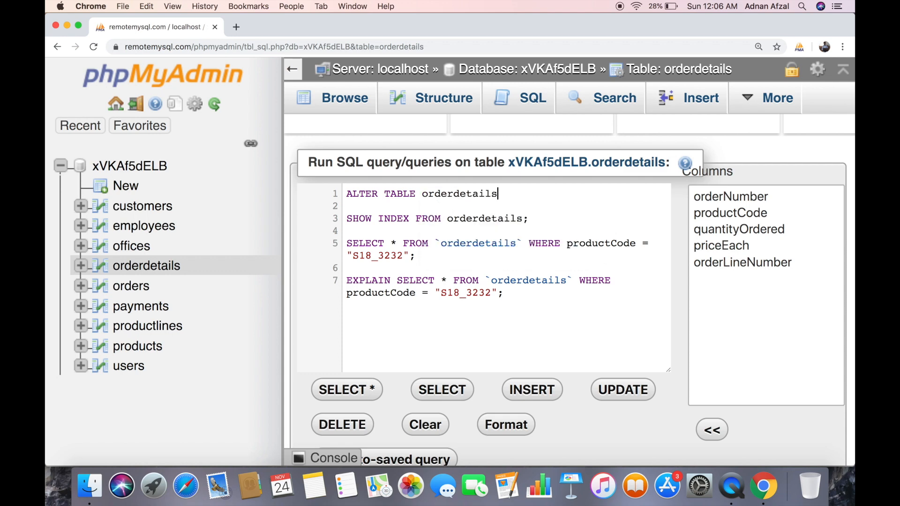
pyautogui.write('ADD')
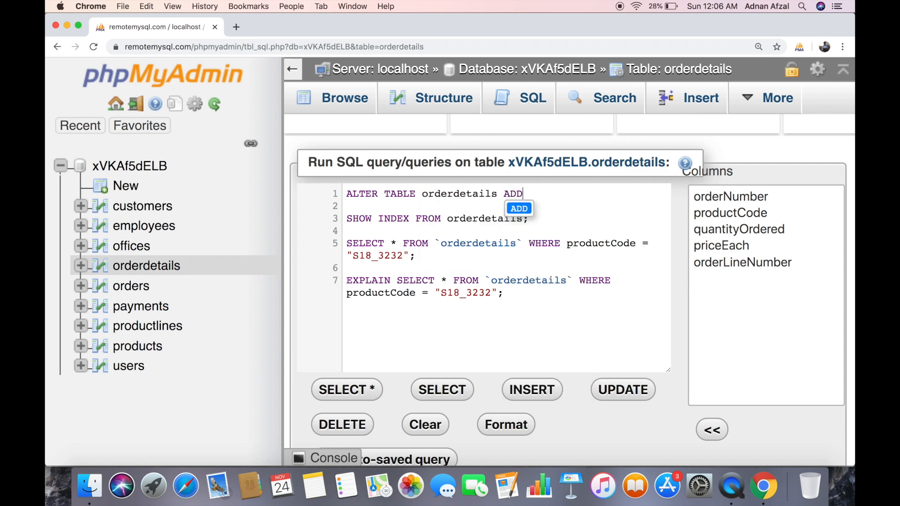
pyautogui.write('INDEX pc (prod);')
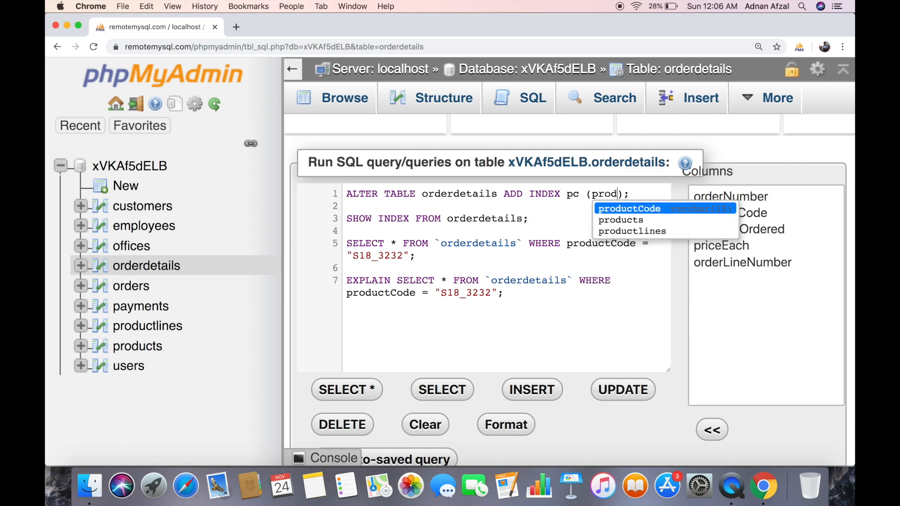
pyautogui.click(629, 208)
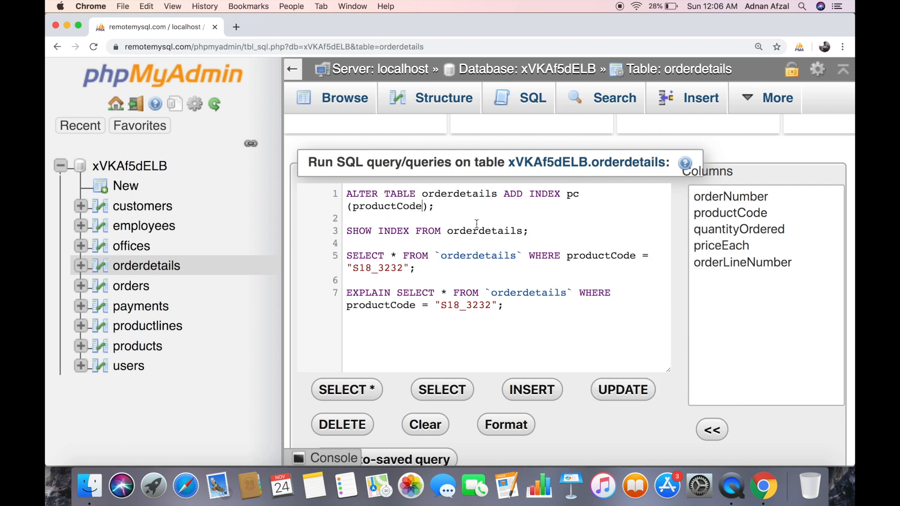
pyautogui.scroll(-3)
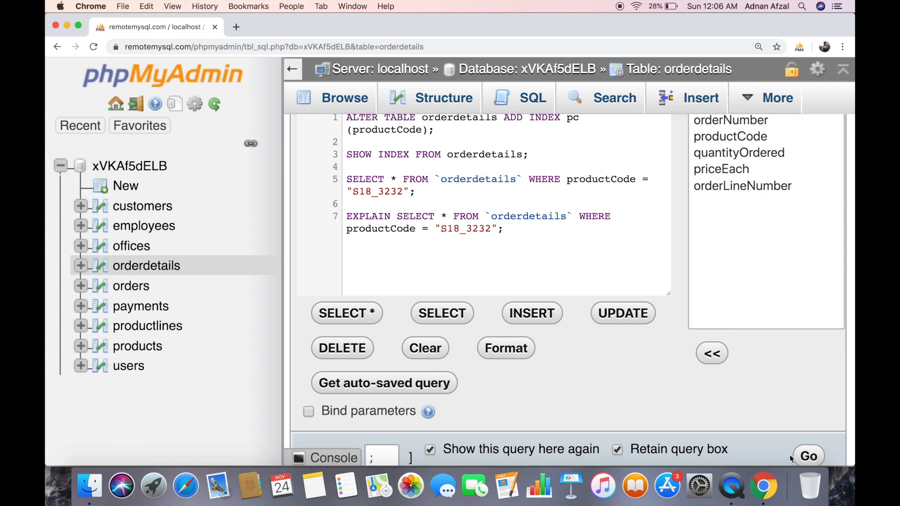
pyautogui.click(808, 456)
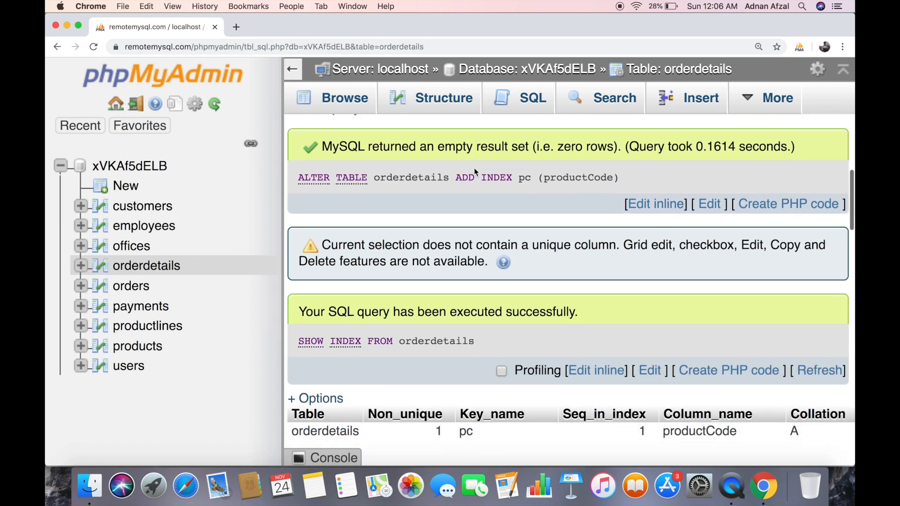
# Scroll the results to see index pc listed and EXPLAIN using key pc over 53 rows.
pyautogui.scroll(-3)
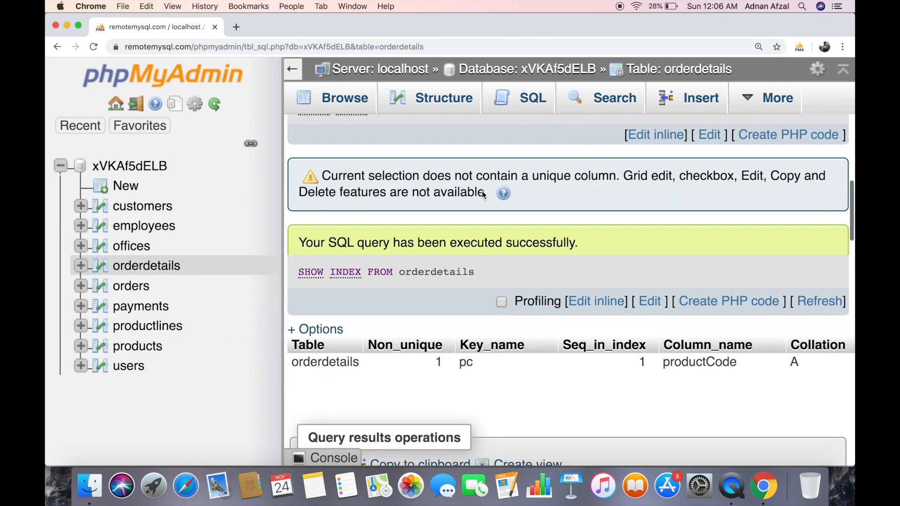
pyautogui.scroll(3)
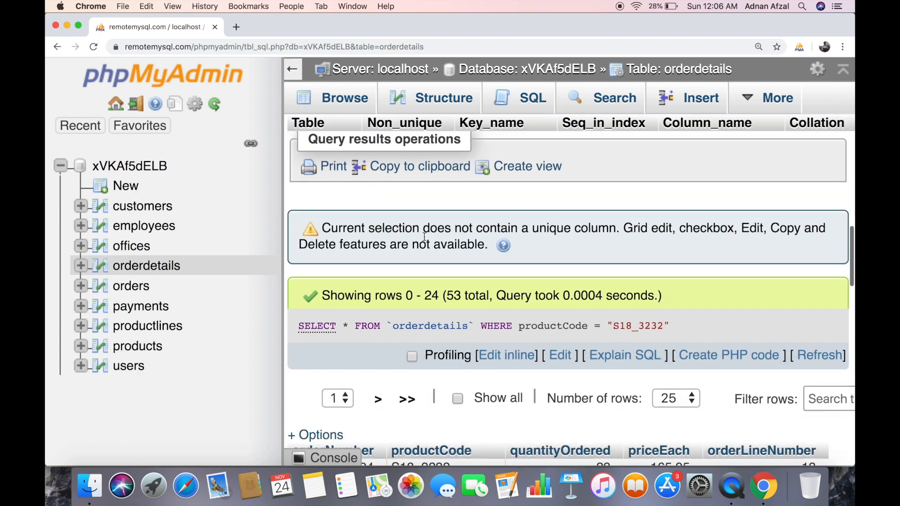
pyautogui.scroll(-3)
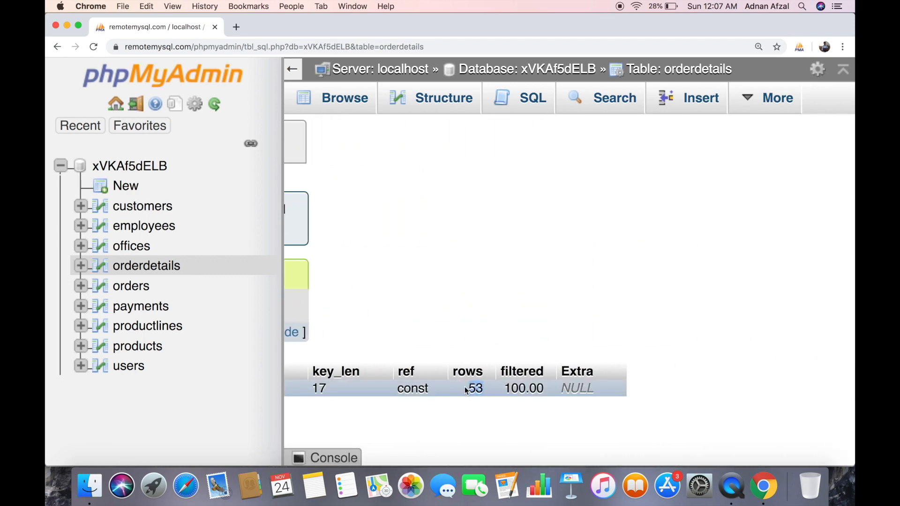
pyautogui.hscroll(3)
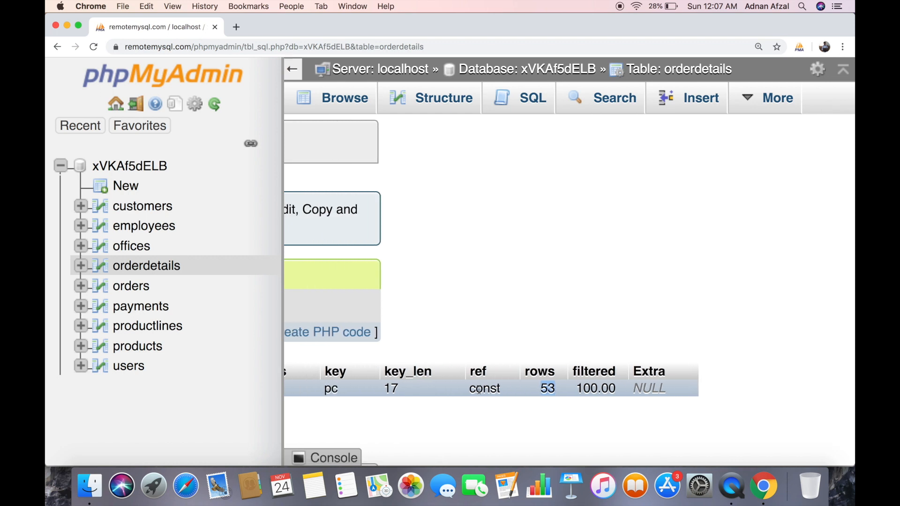